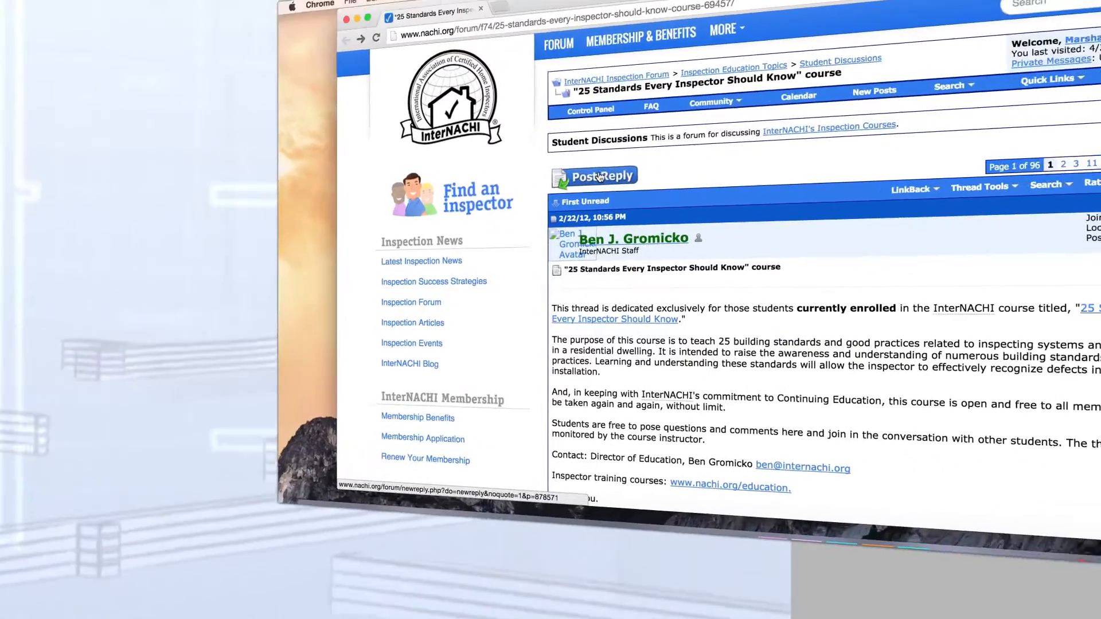
Begin a new reply on the "25 Standards Every Inspector Should Know" thread.
left_click(593, 176)
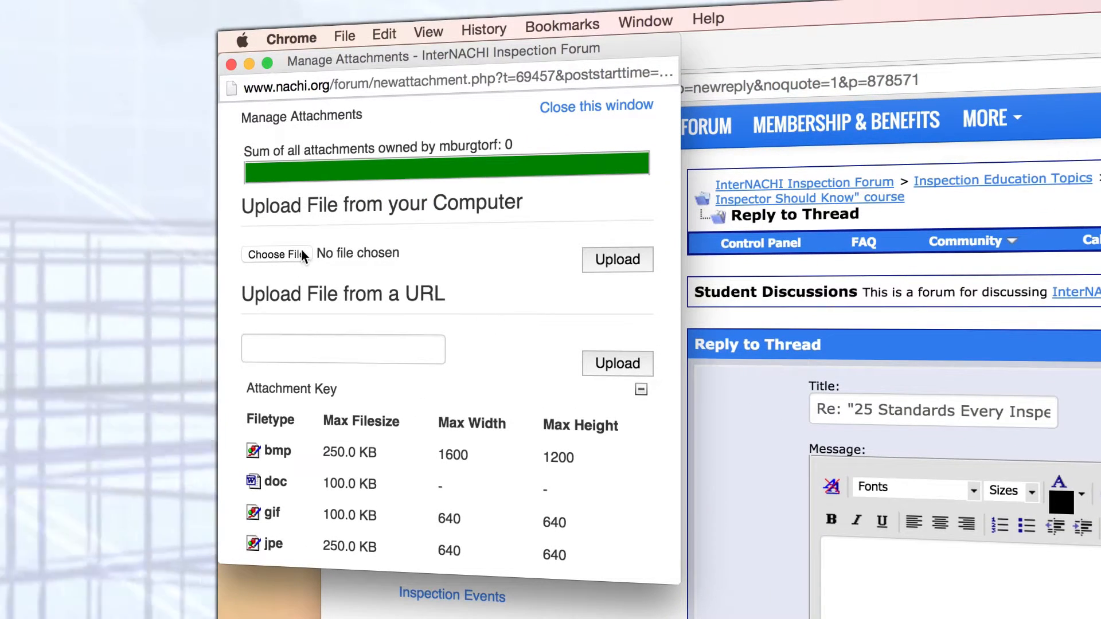
Upload the house-framing screenshot from the Desktop as a 35.9 KB reply attachment.
left_click(277, 253)
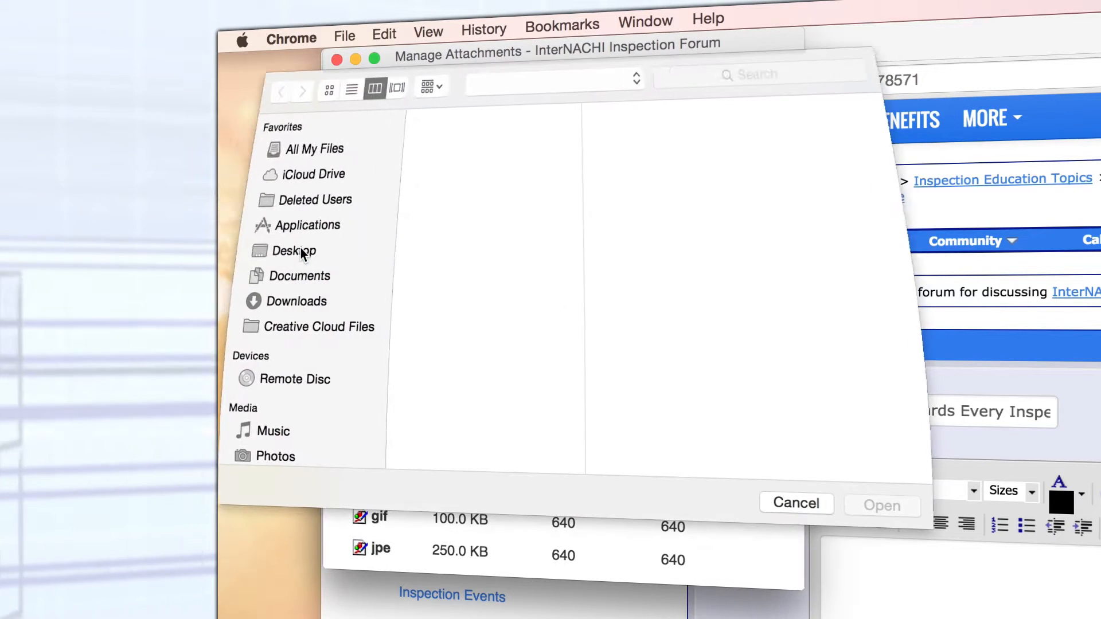
left_click(293, 251)
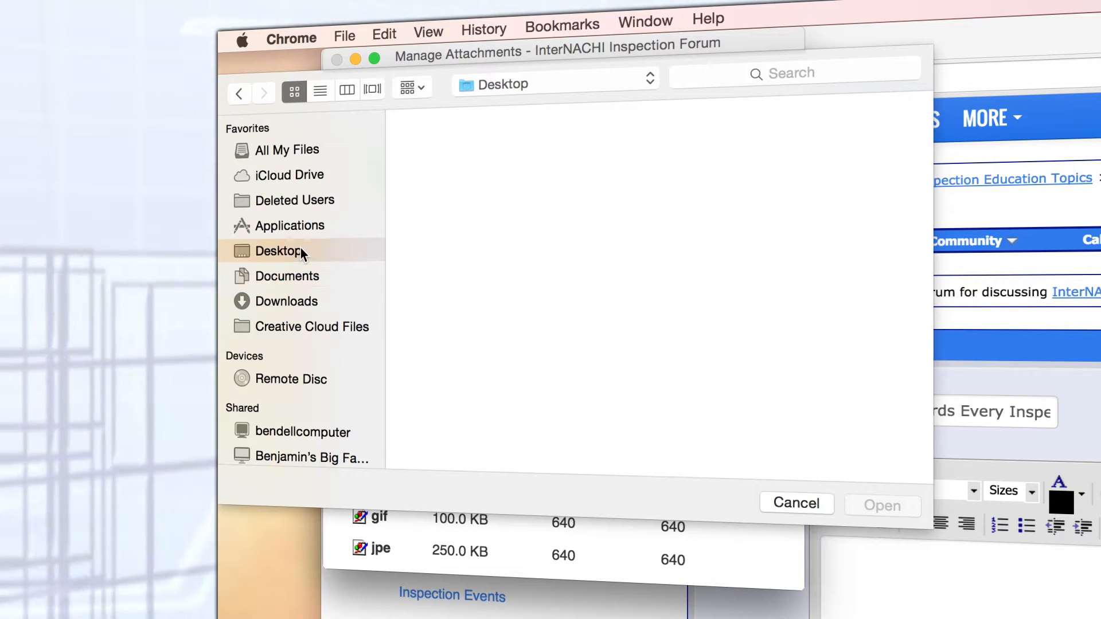
left_click(819, 257)
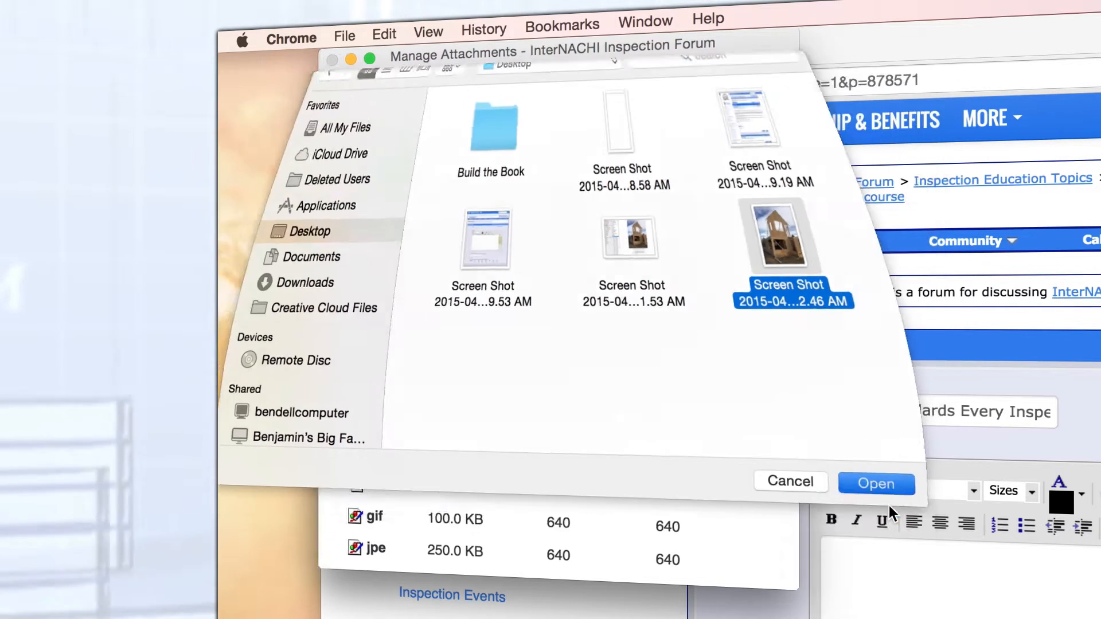
left_click(875, 484)
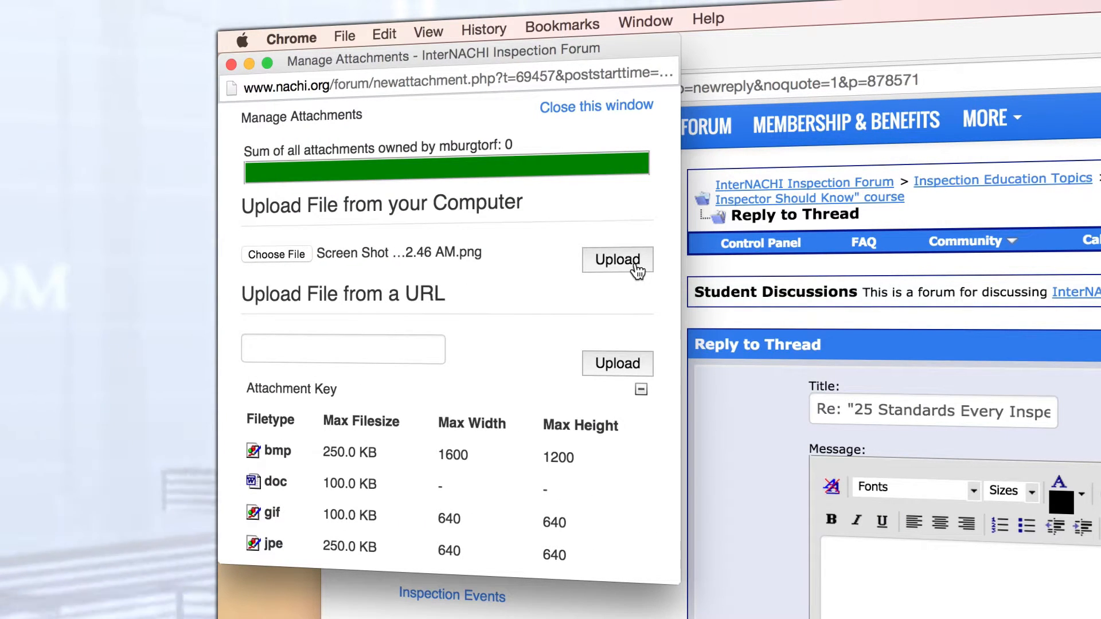
left_click(617, 259)
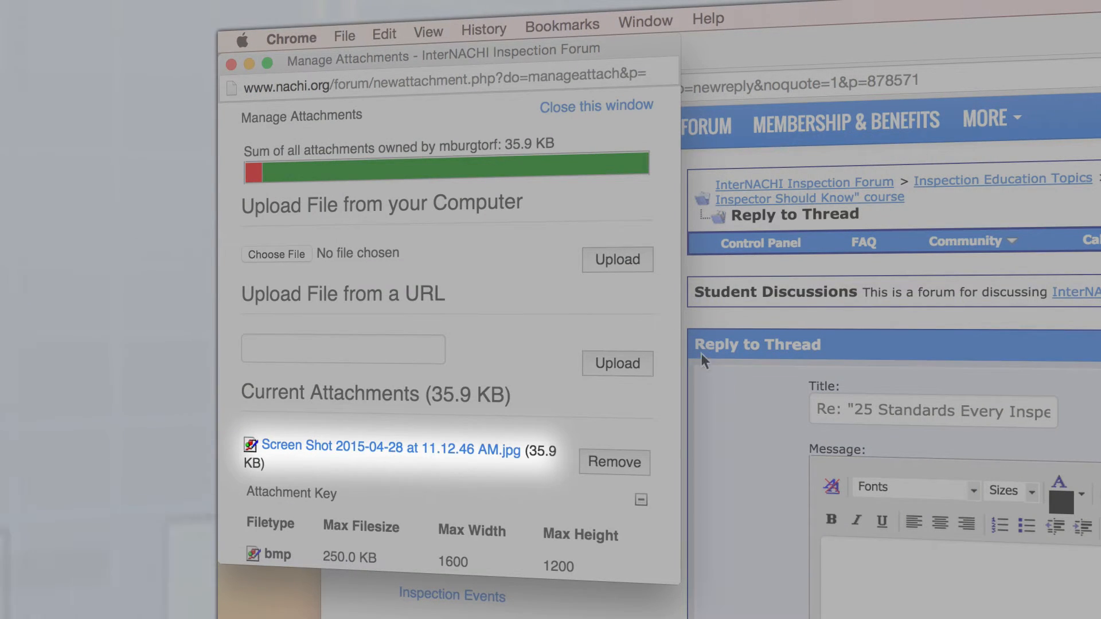
Insert the attached photo and write 'Here is a project I am working on.' in the message.
left_click(595, 105)
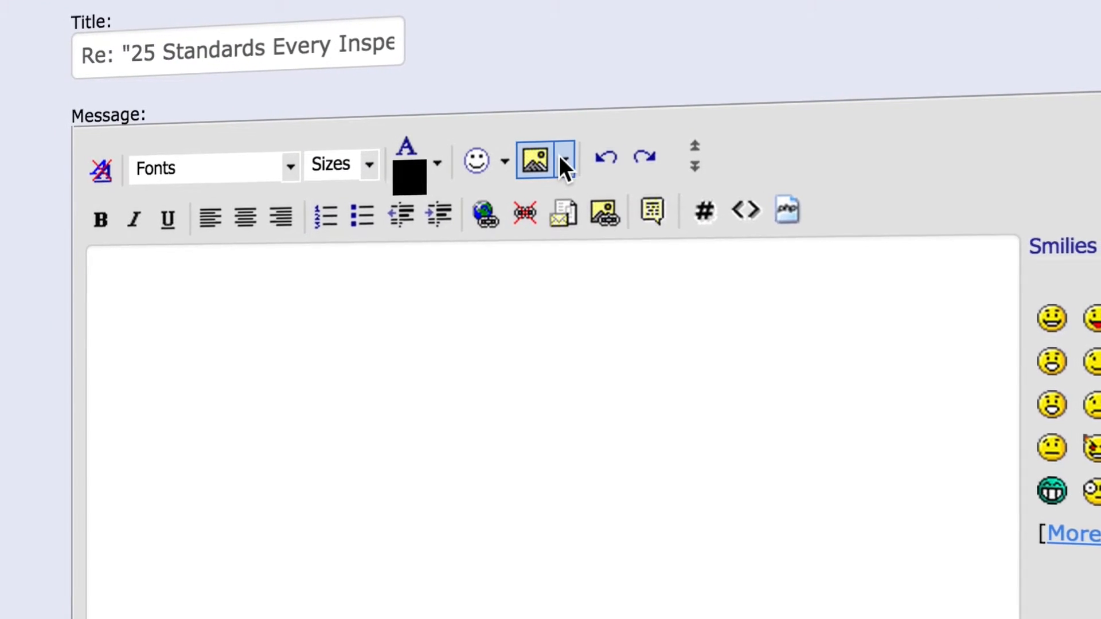
left_click(565, 162)
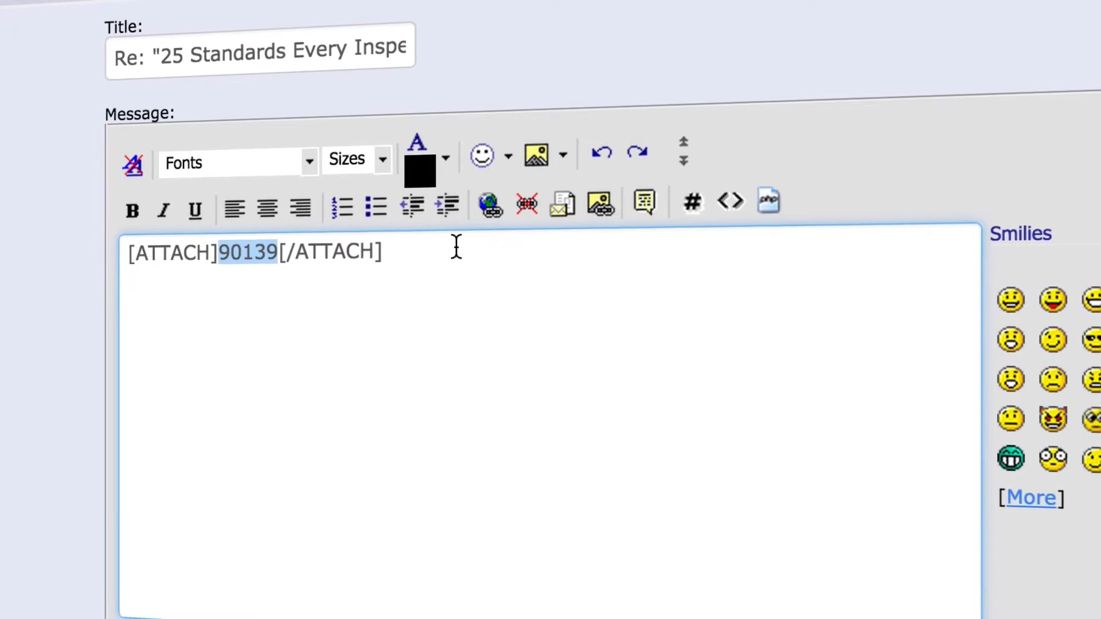
type("Here is a project I am working on.")
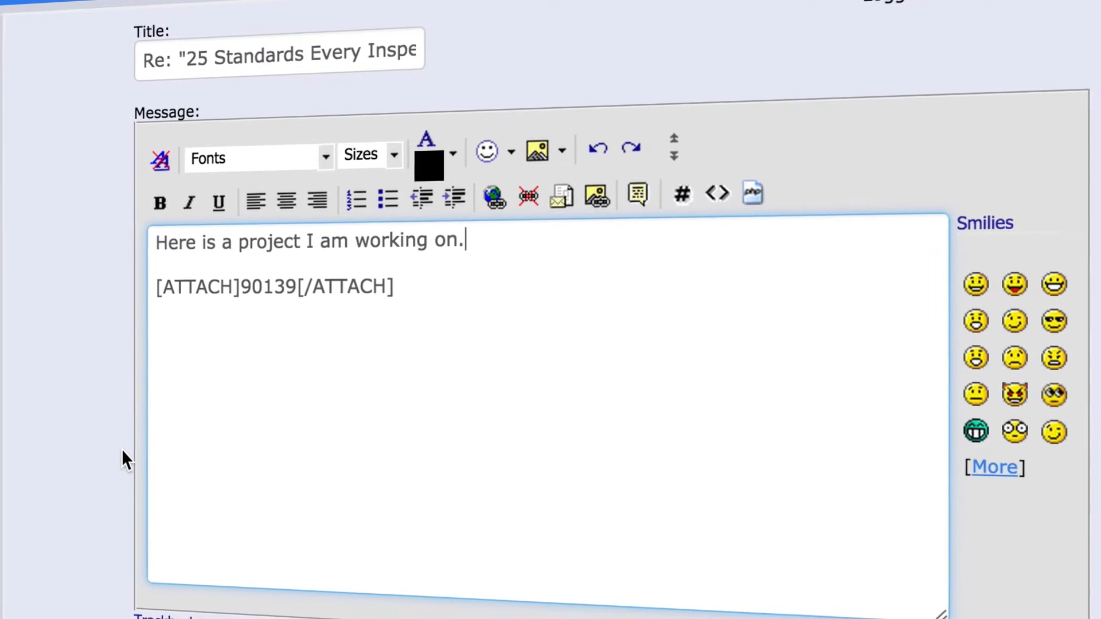
Preview the reply showing the project sentence above the framing photo thumbnail.
scroll("down", 3)
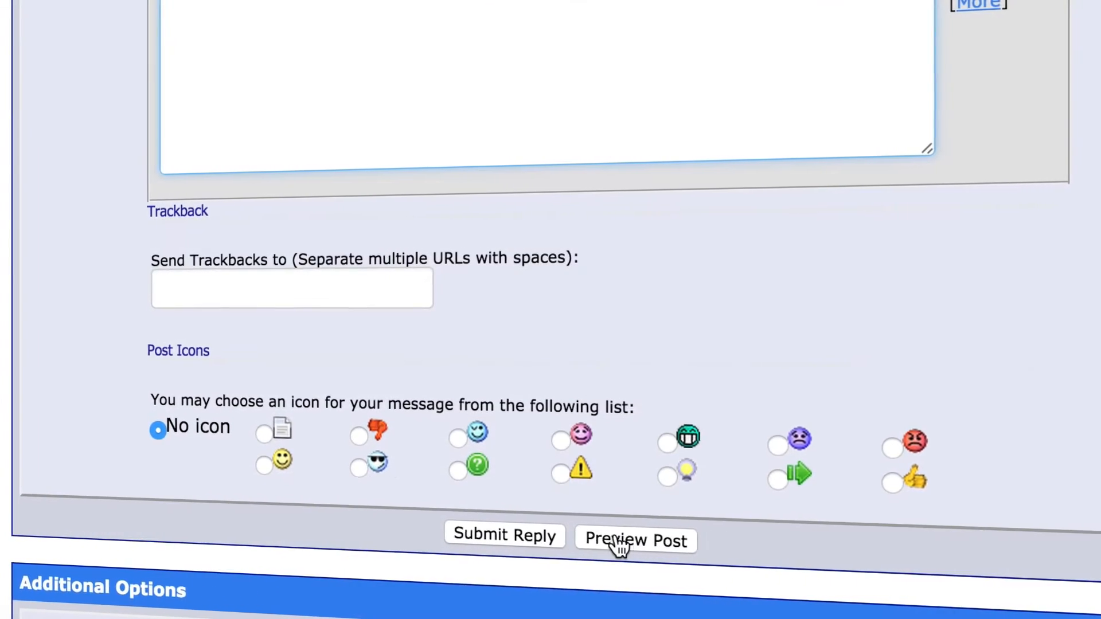
left_click(634, 540)
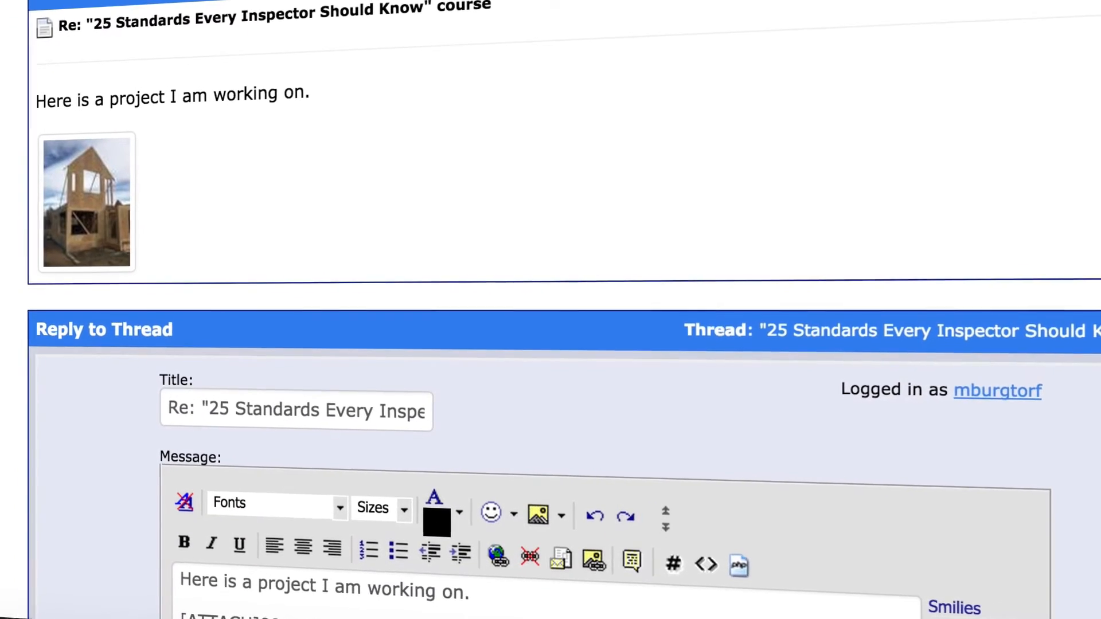
scroll("down", 3)
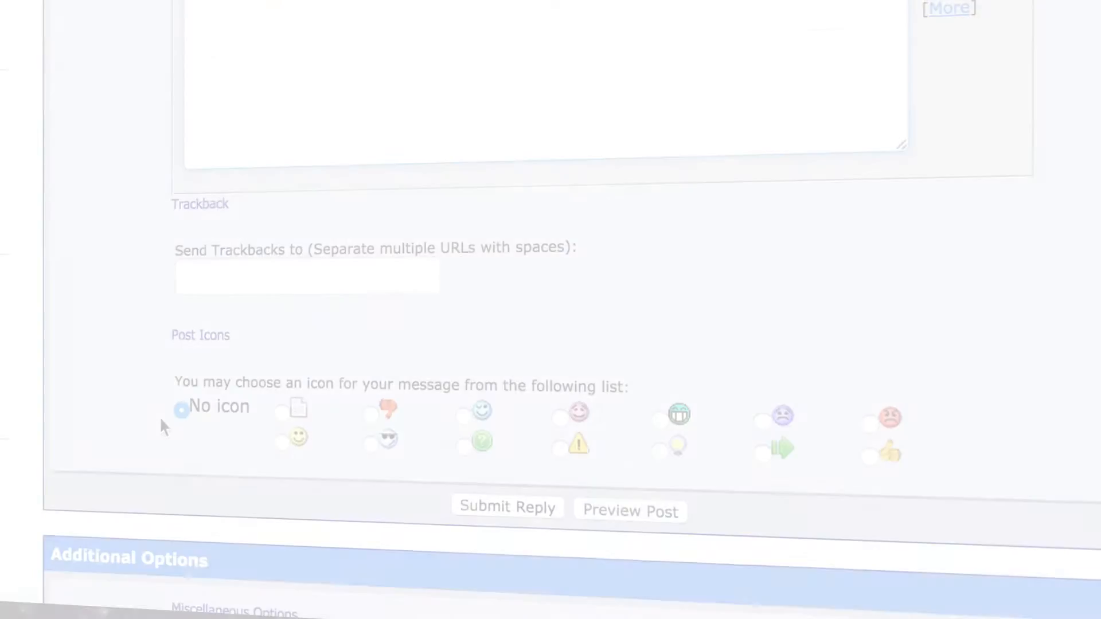